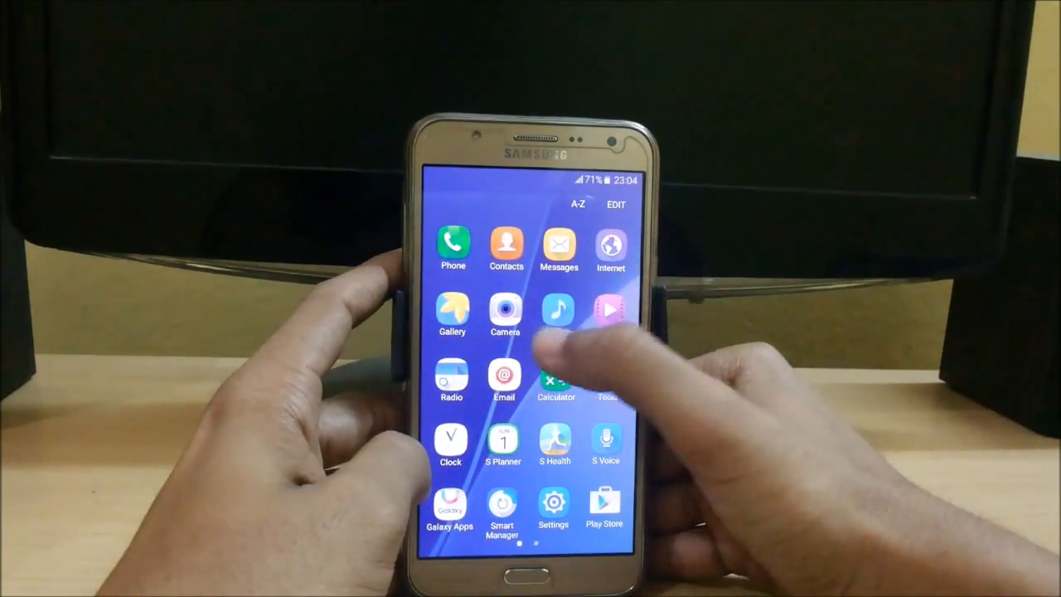
# Step: Launch the Messages app from the app drawer
pyautogui.click(506, 314)
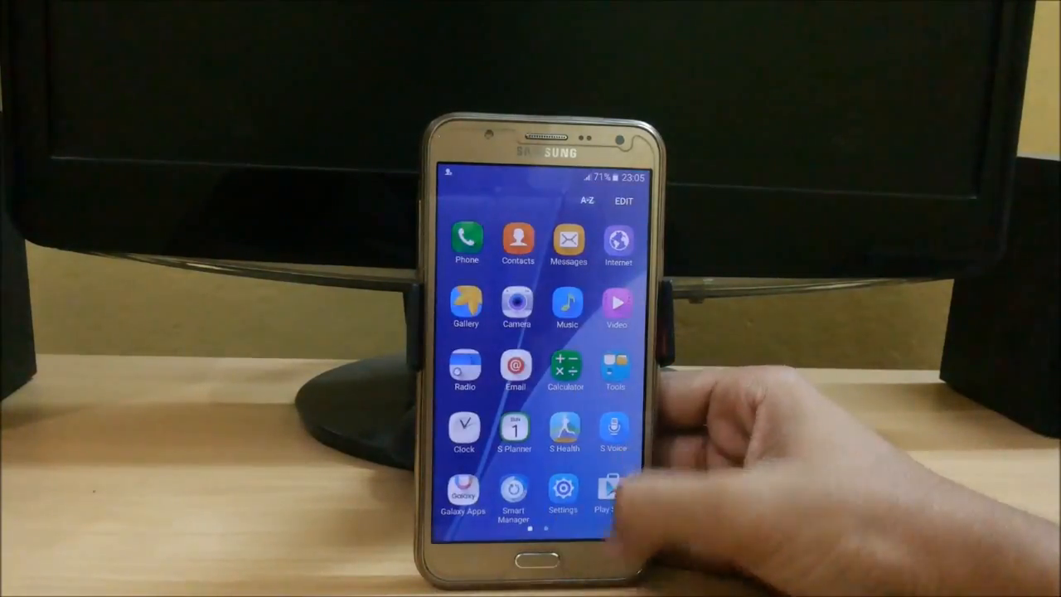
pyautogui.click(568, 240)
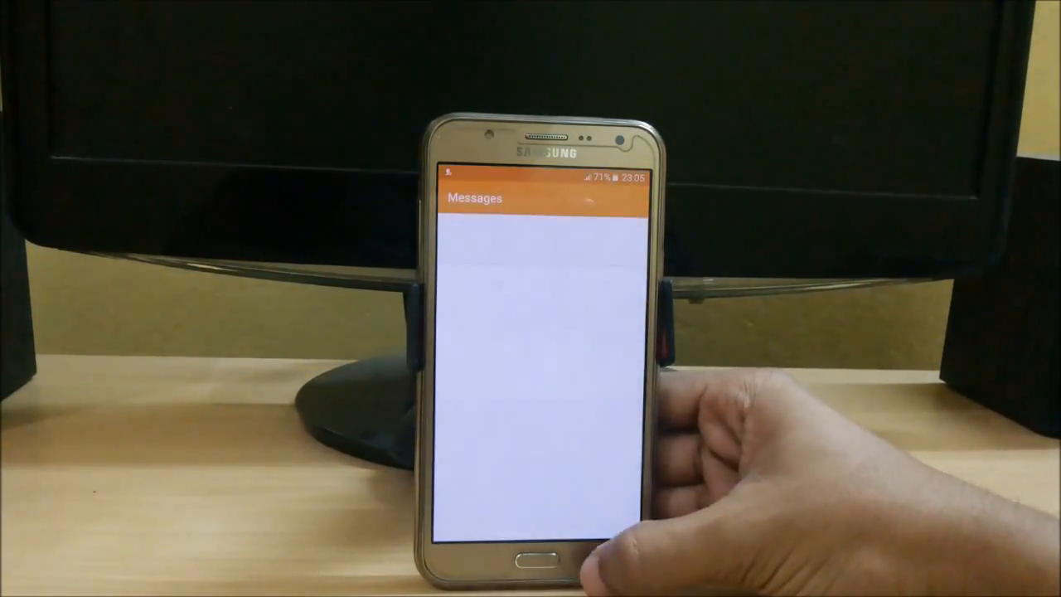